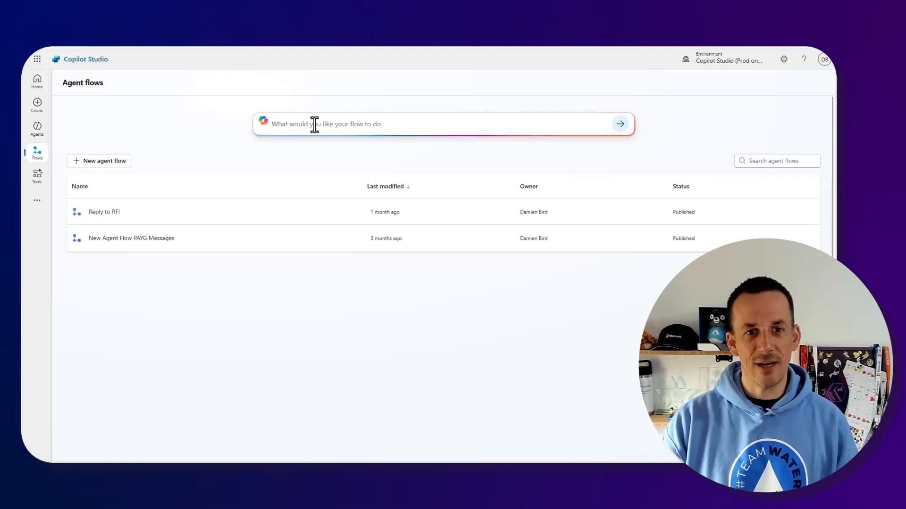
# - Describe a flow that emails each Dataverse customer an HTML table of their outstanding payments
pyautogui.write('For each customer in a dataverse table, get their outstanding payments and send an html table summary to them via email')
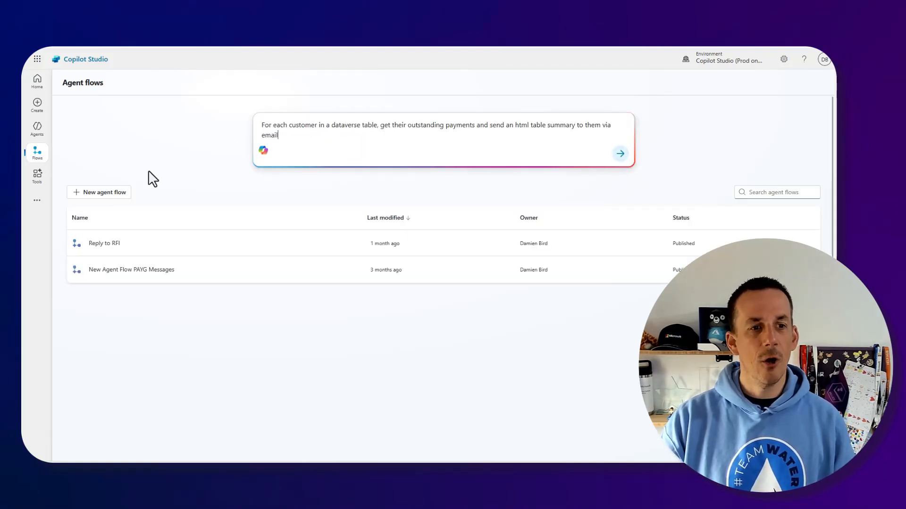
pyautogui.moveTo(110, 196)
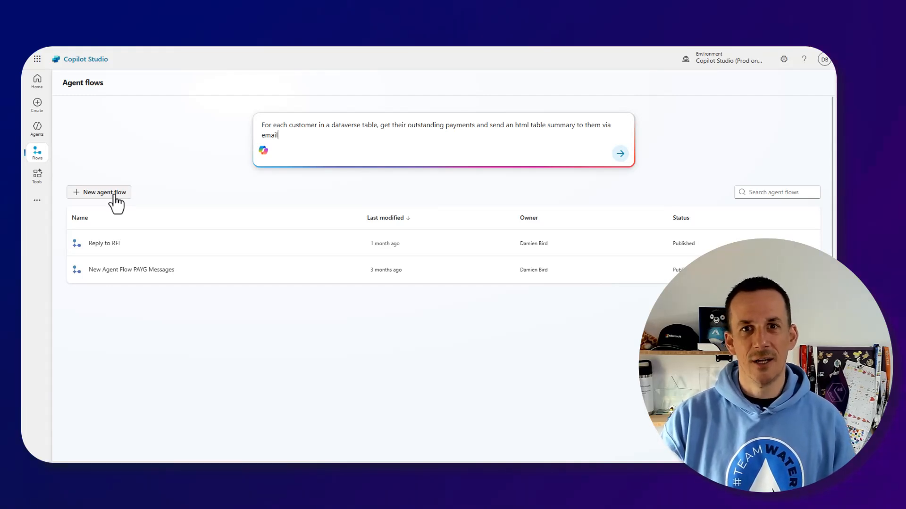
pyautogui.moveTo(180, 150)
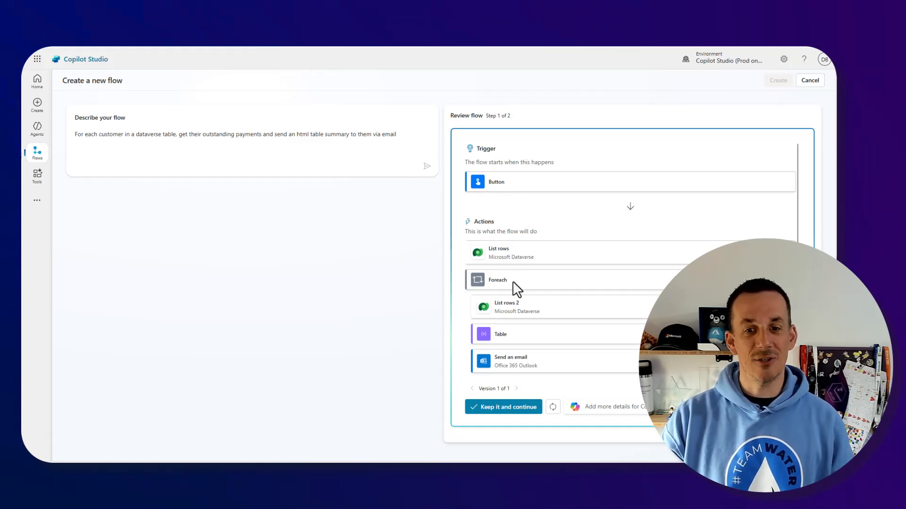
pyautogui.moveTo(505, 377)
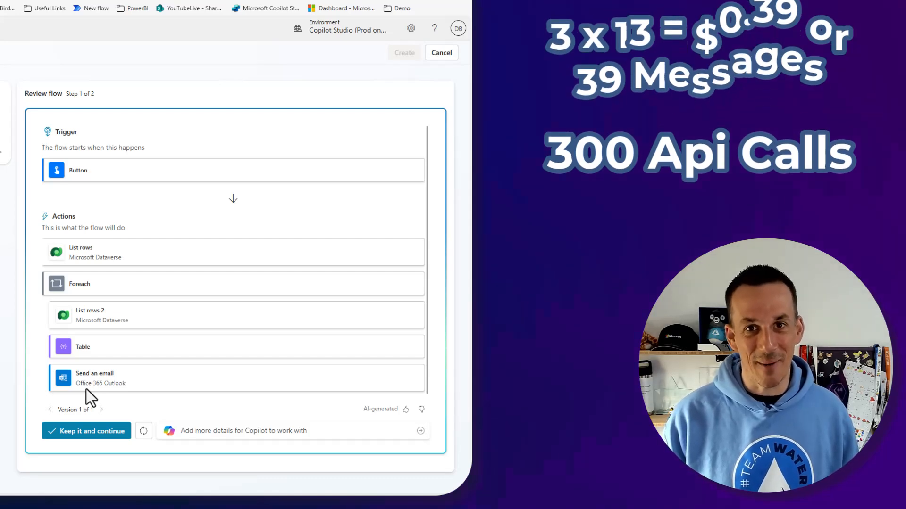
# - Accept the suggested flow with Keep it and continue
pyautogui.click(87, 430)
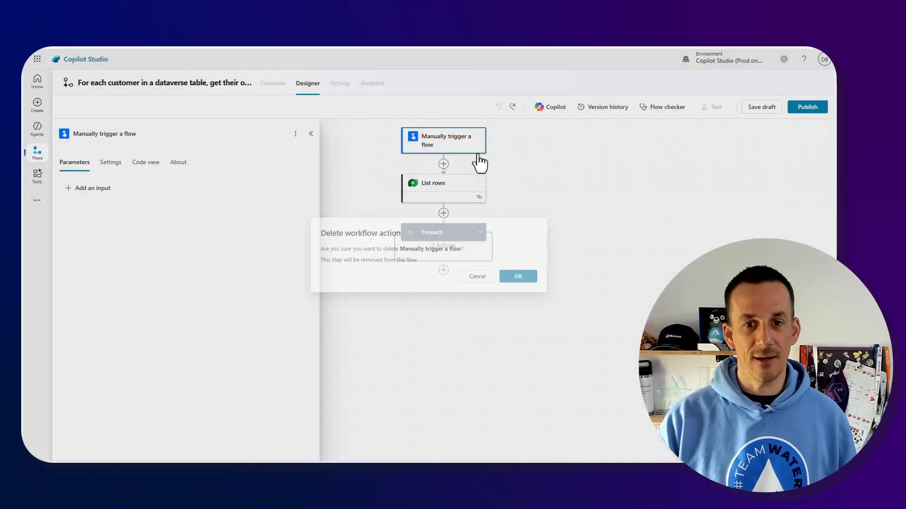
# - Confirm deleting the manual trigger so the flow starts when an agent calls it
pyautogui.click(518, 276)
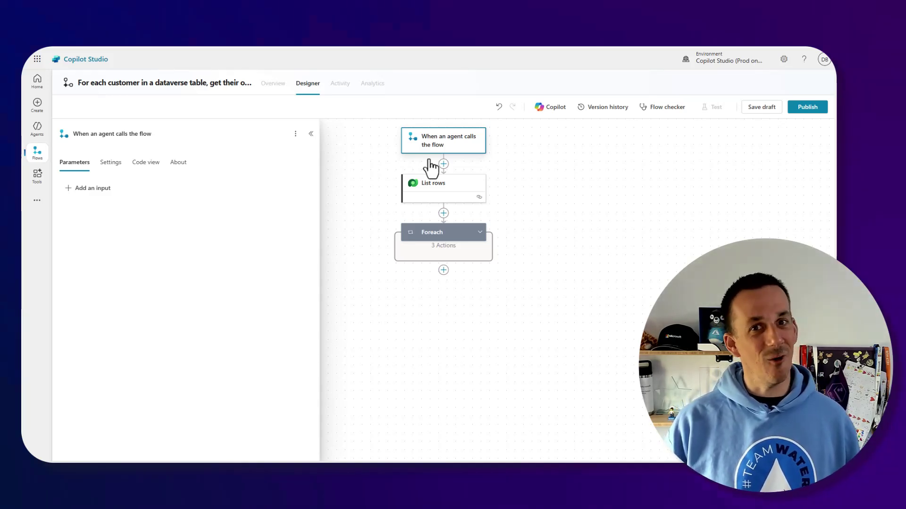
pyautogui.moveTo(760, 117)
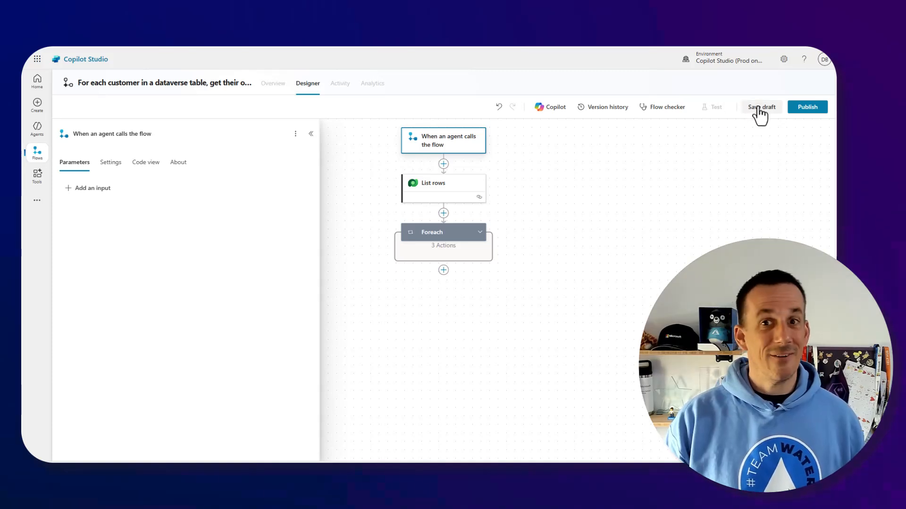
# - Save the agent flow as a draft from the designer toolbar
pyautogui.click(761, 107)
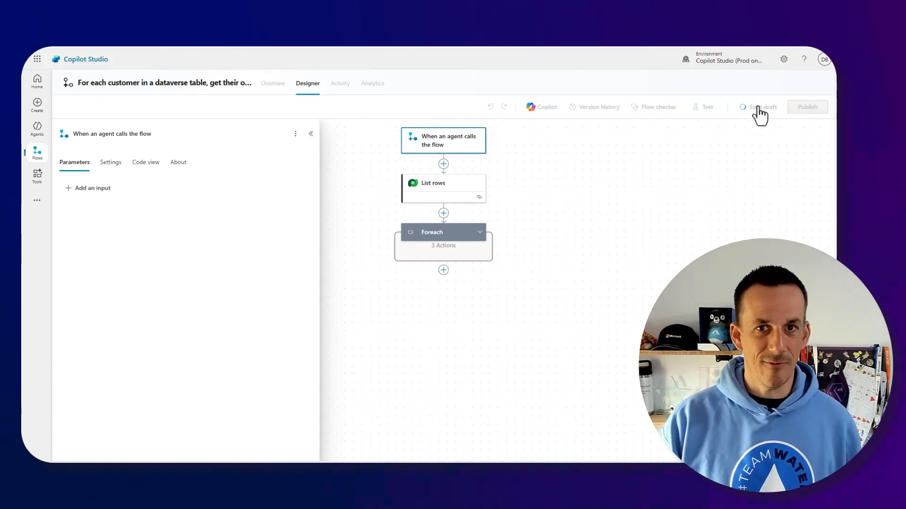
pyautogui.click(760, 107)
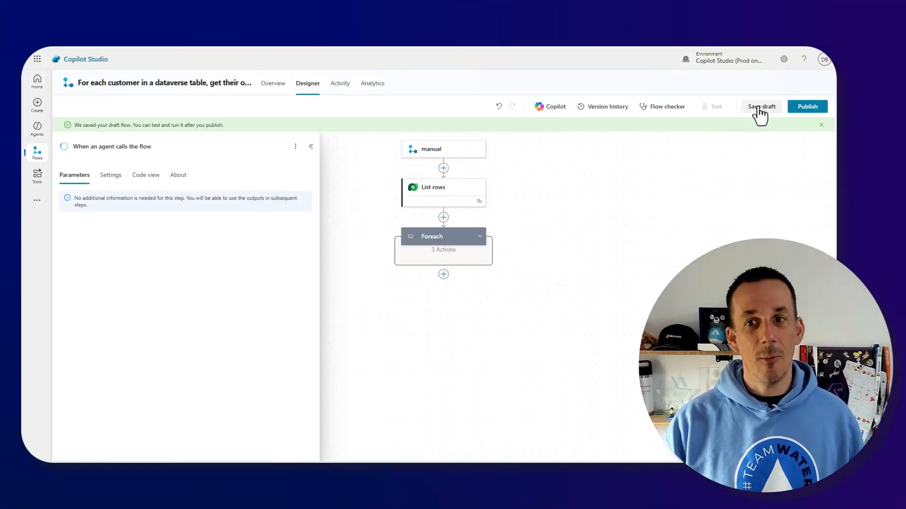
# - Leave Copilot Studio for the Power Automate home page
pyautogui.click(607, 105)
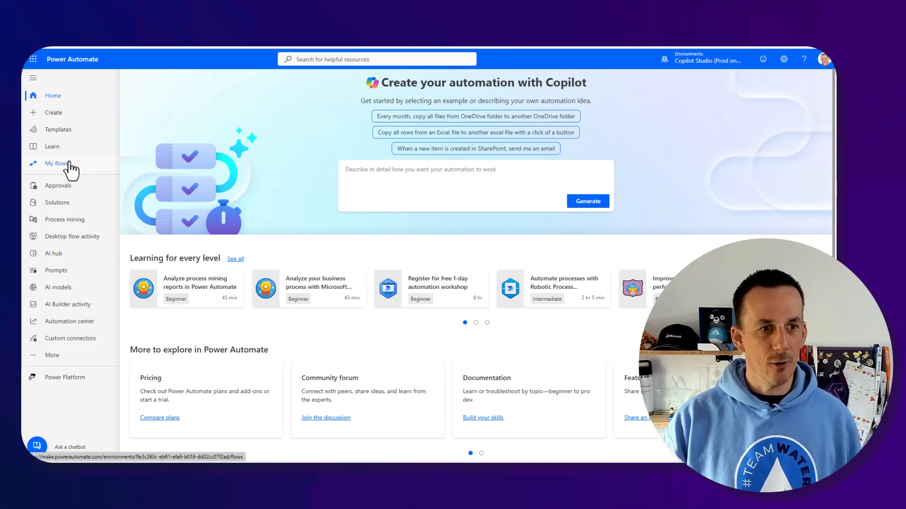
# - Show the customer payments flow's details page from My flows
pyautogui.click(55, 163)
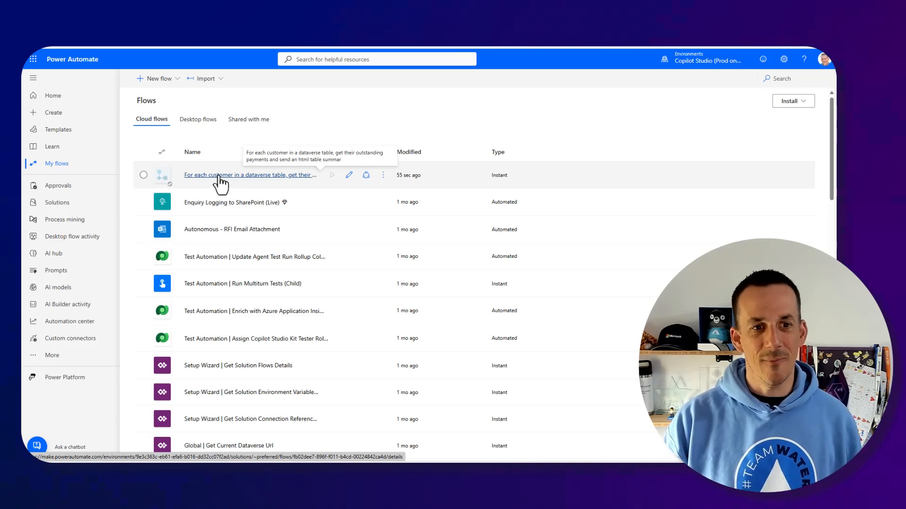
pyautogui.click(249, 176)
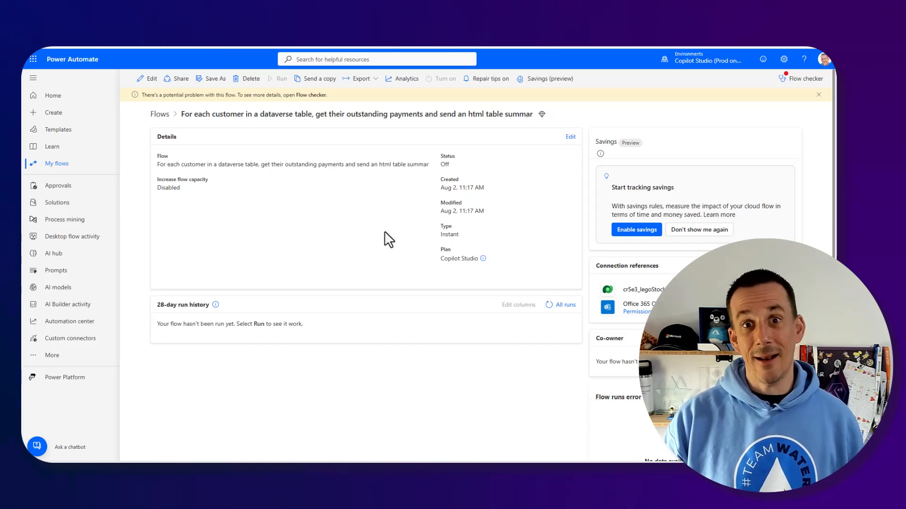
pyautogui.moveTo(482, 258)
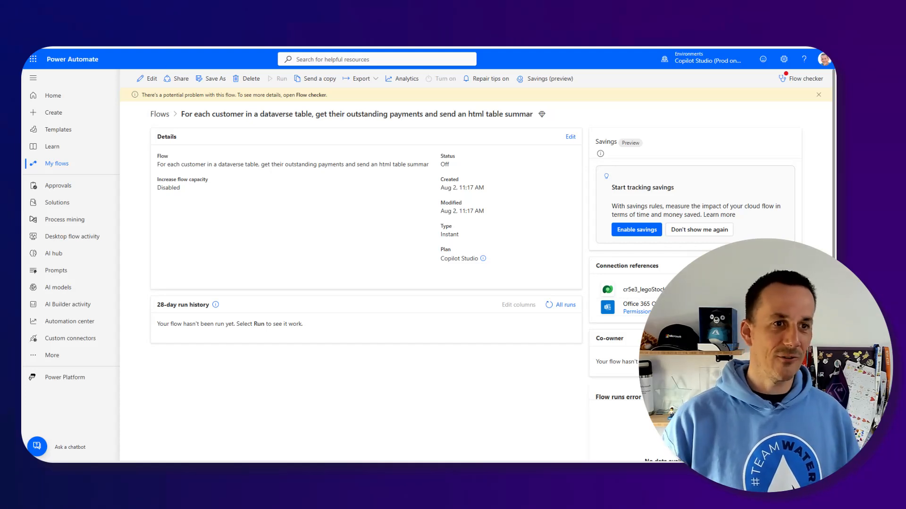
pyautogui.moveTo(498, 268)
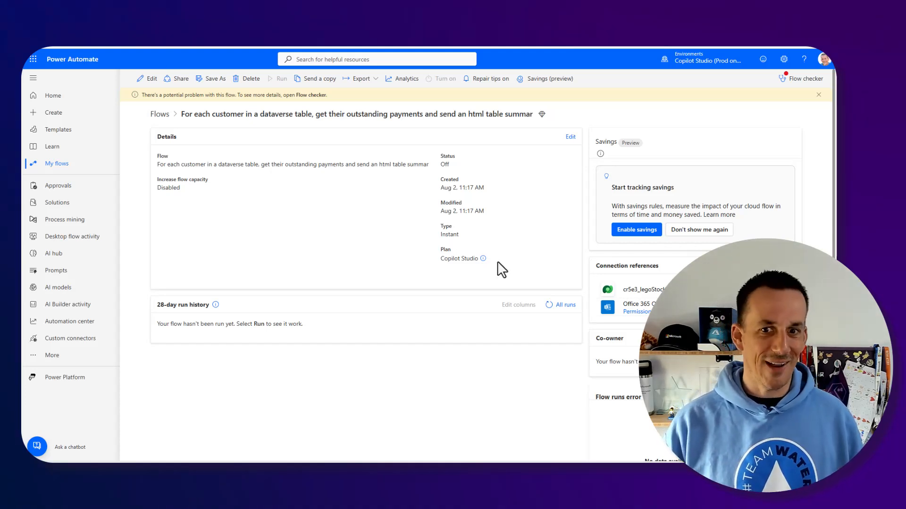
# - Generate a Copilot-suggested flow from the same customer payments description
pyautogui.click(53, 96)
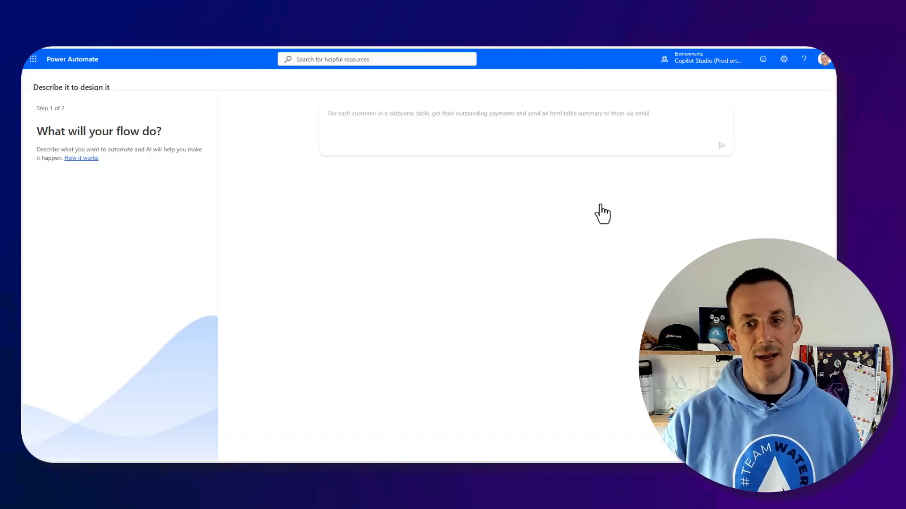
pyautogui.click(721, 146)
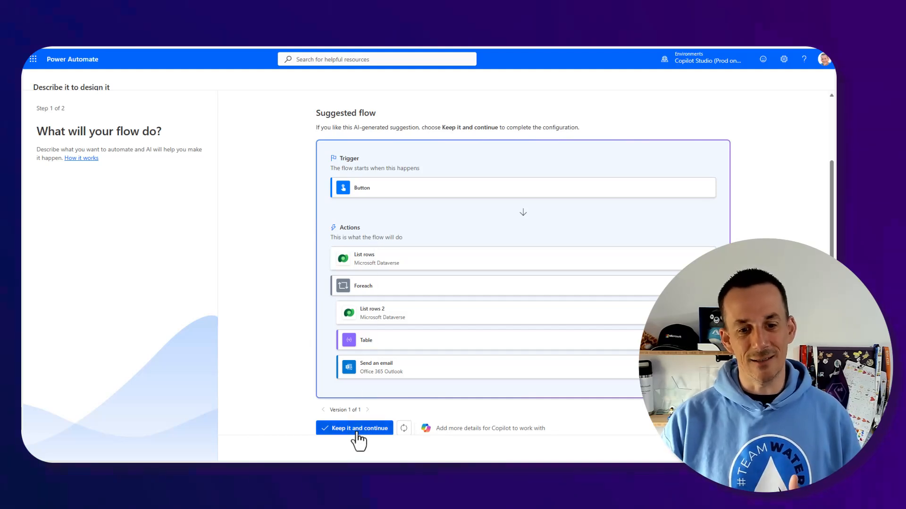
# - Accept the suggestion and create it as a regular cloud flow
pyautogui.click(354, 429)
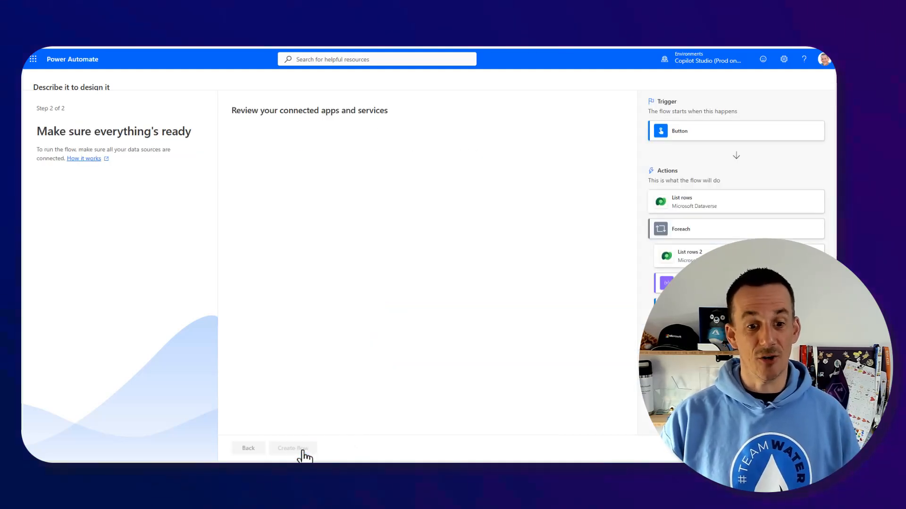
pyautogui.click(292, 448)
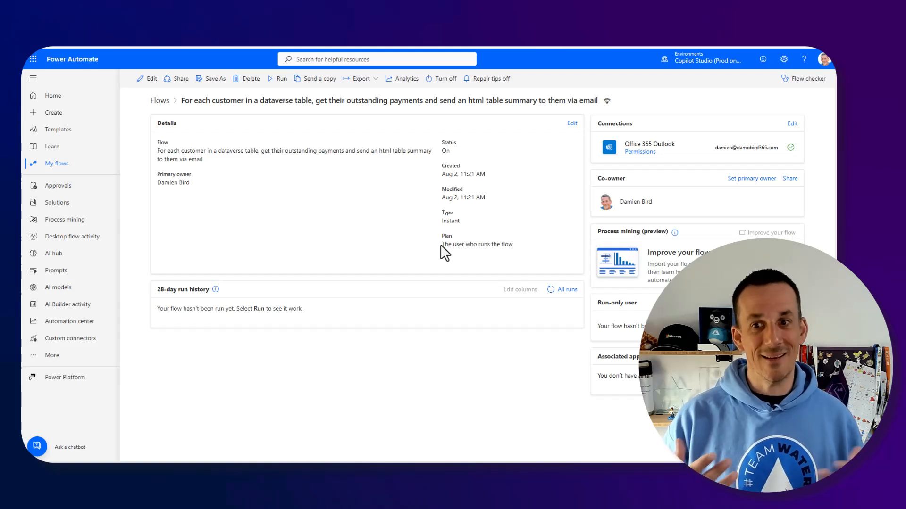
pyautogui.moveTo(440, 145)
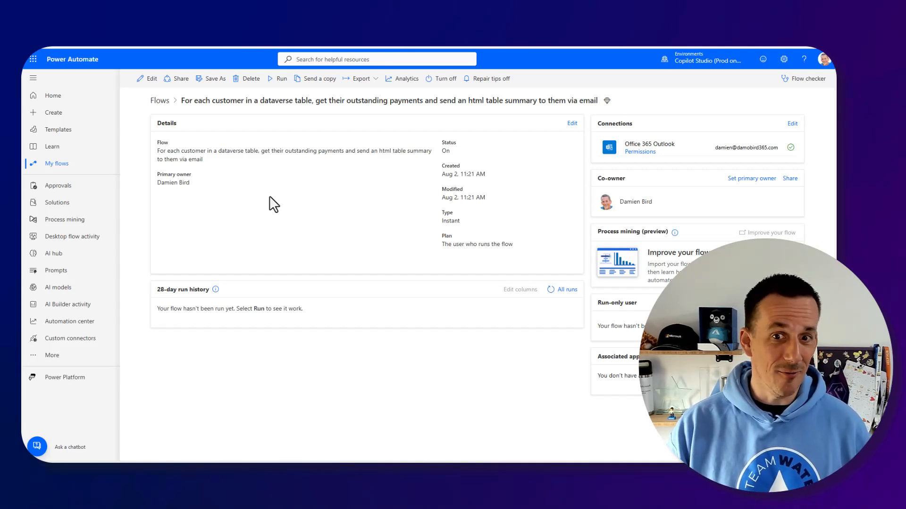
# - Edit the flow's details and rename it starting with 'My original'
pyautogui.click(571, 123)
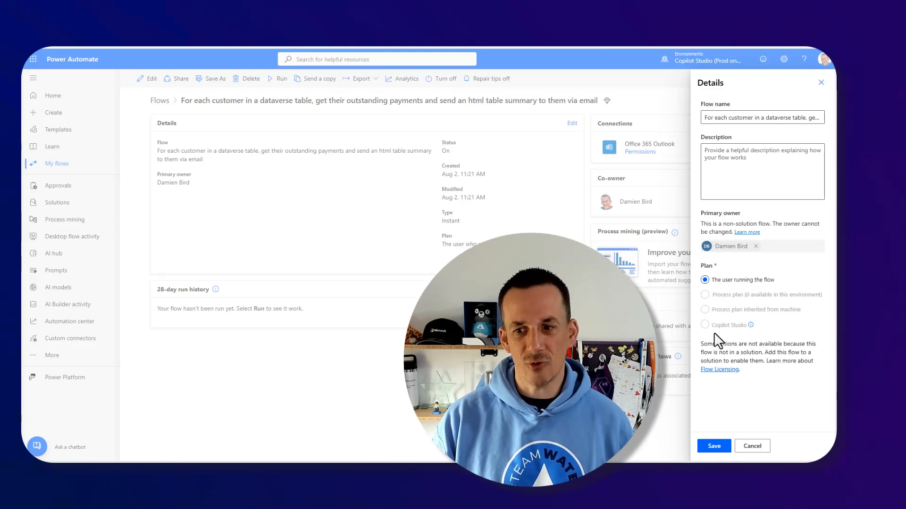
pyautogui.moveTo(747, 338)
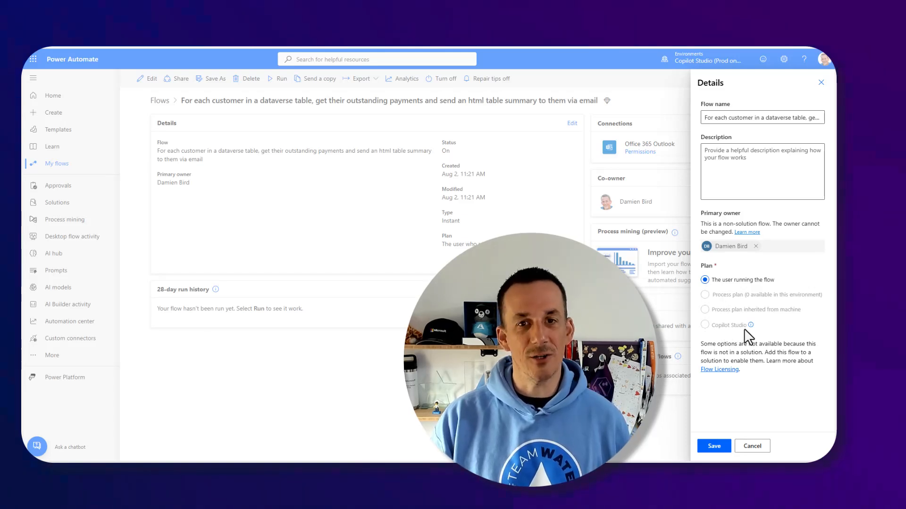
pyautogui.moveTo(750, 324)
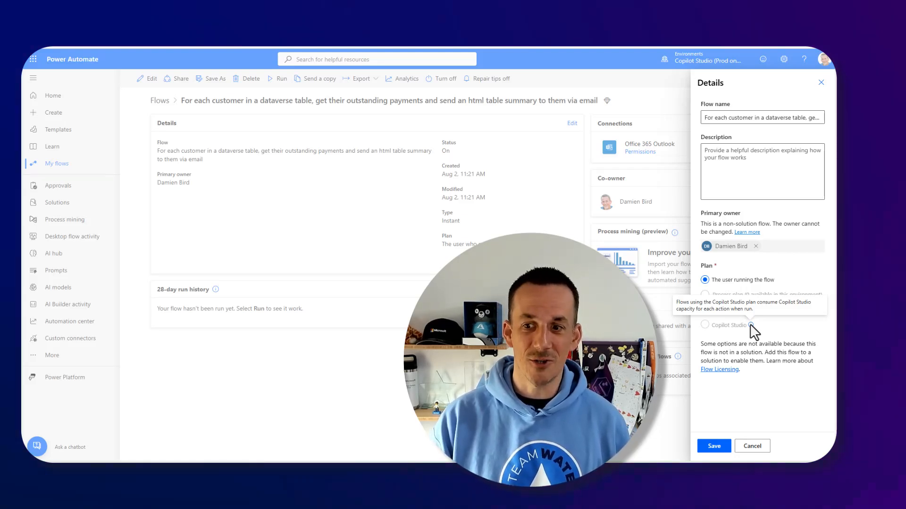
pyautogui.moveTo(708, 333)
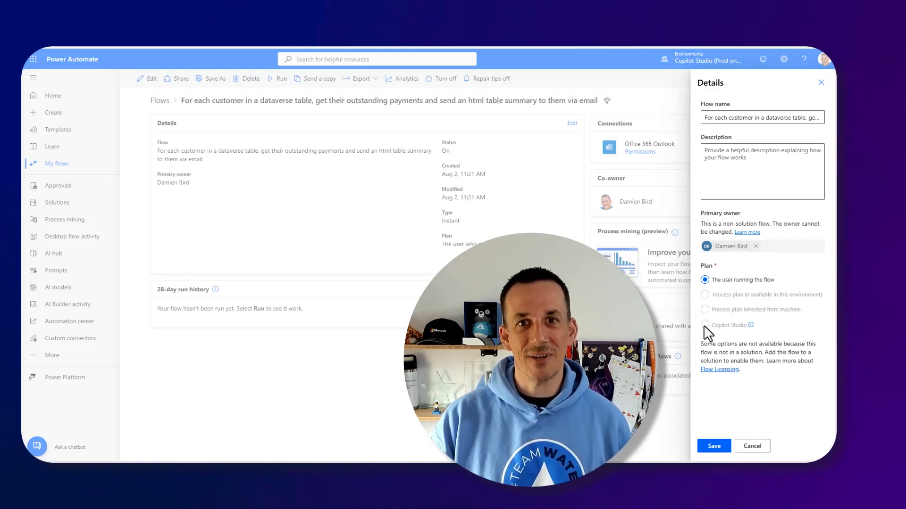
pyautogui.moveTo(687, 314)
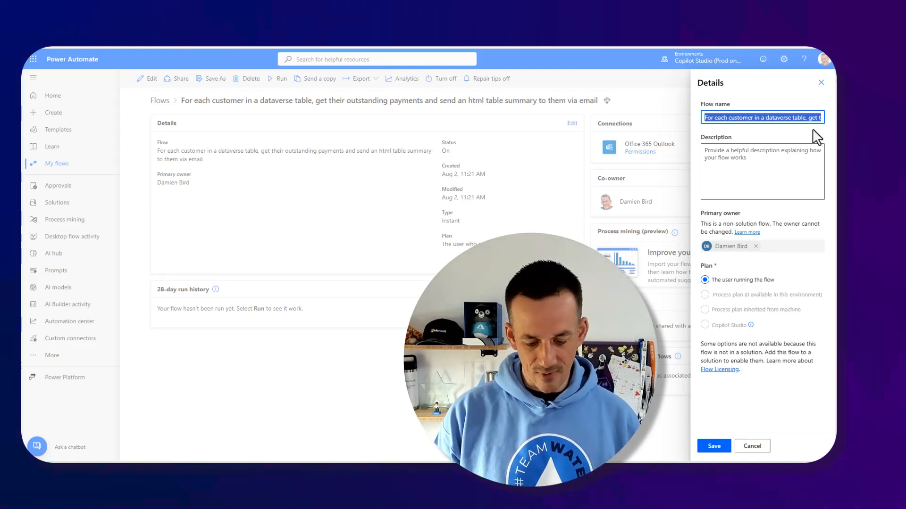
pyautogui.write('My original')
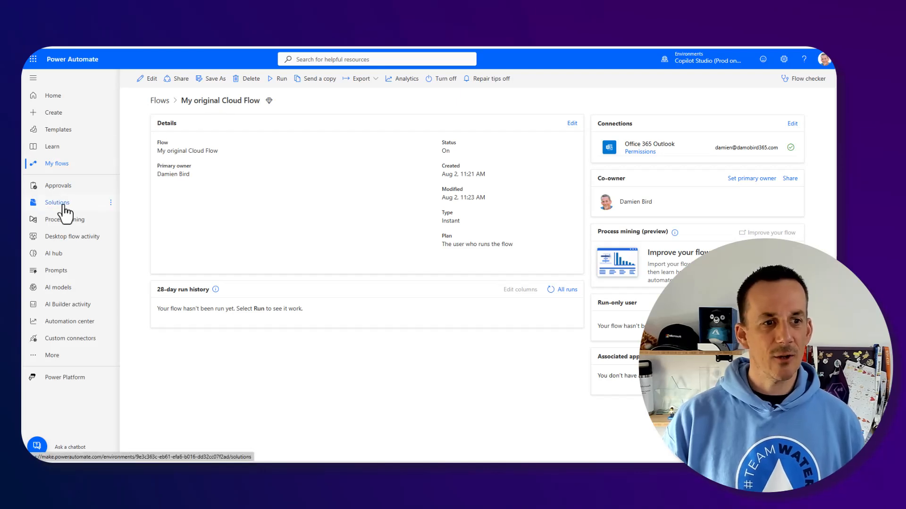
# - Show the Solutions list, topped by 'Copilot Studio Agent Flows'
pyautogui.click(56, 202)
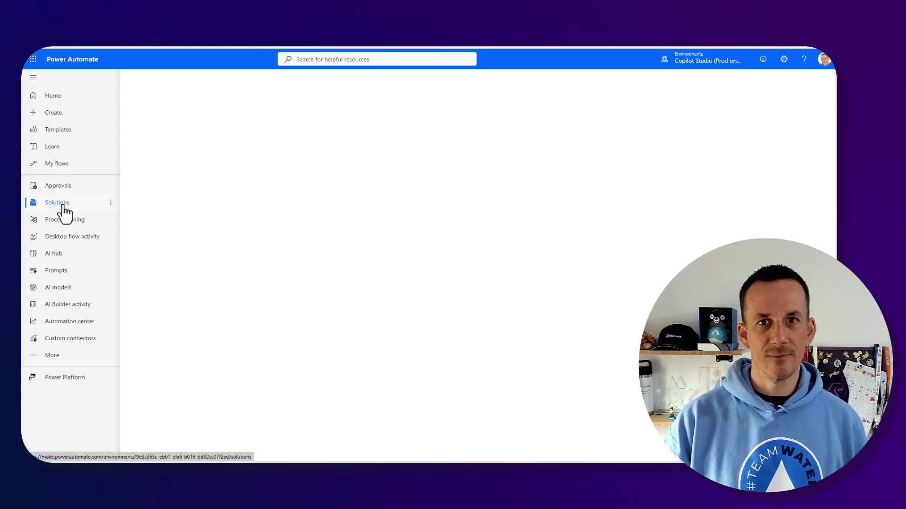
pyautogui.click(57, 201)
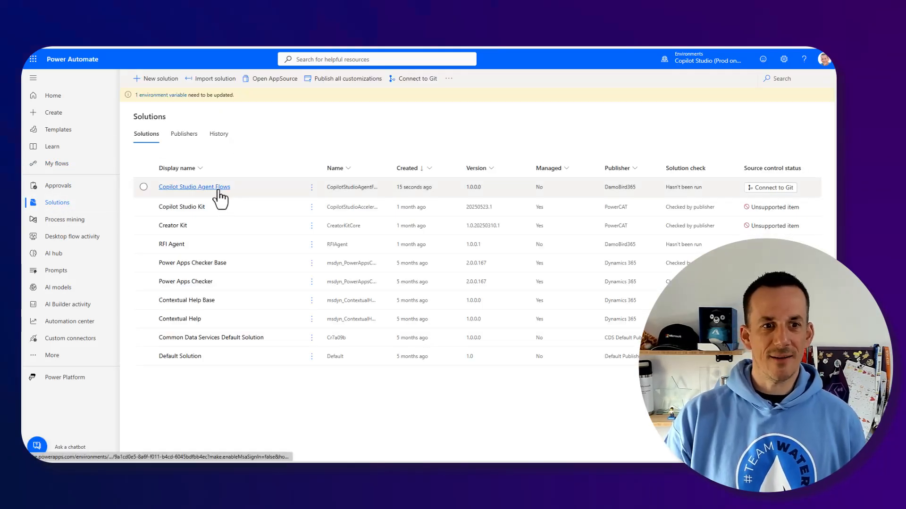
pyautogui.moveTo(220, 194)
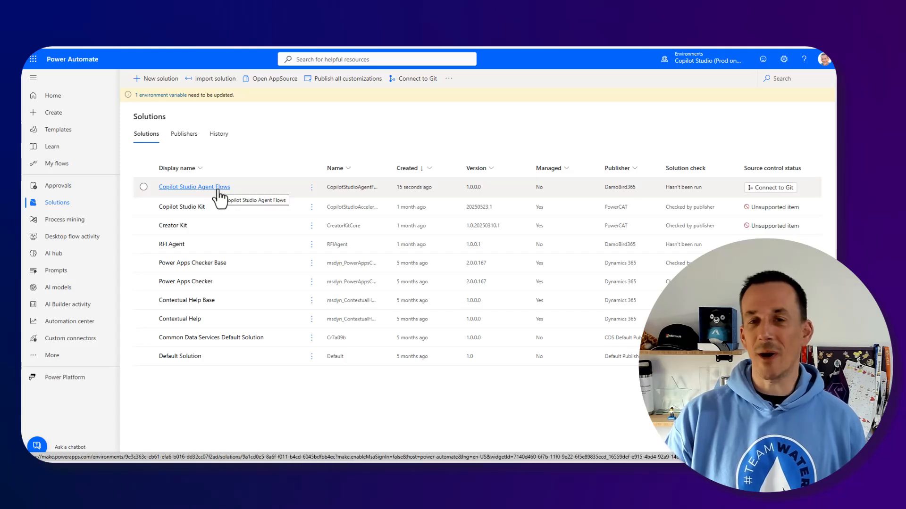
# - In the Copilot Studio Agent Flows solution, start adding an existing cloud flow (Add existing > Automation > Cloud flow)
pyautogui.click(194, 186)
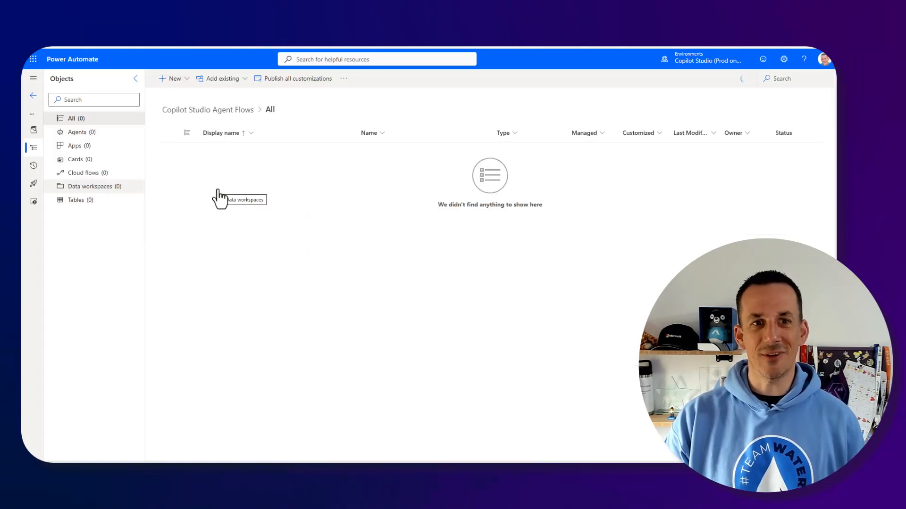
pyautogui.moveTo(127, 207)
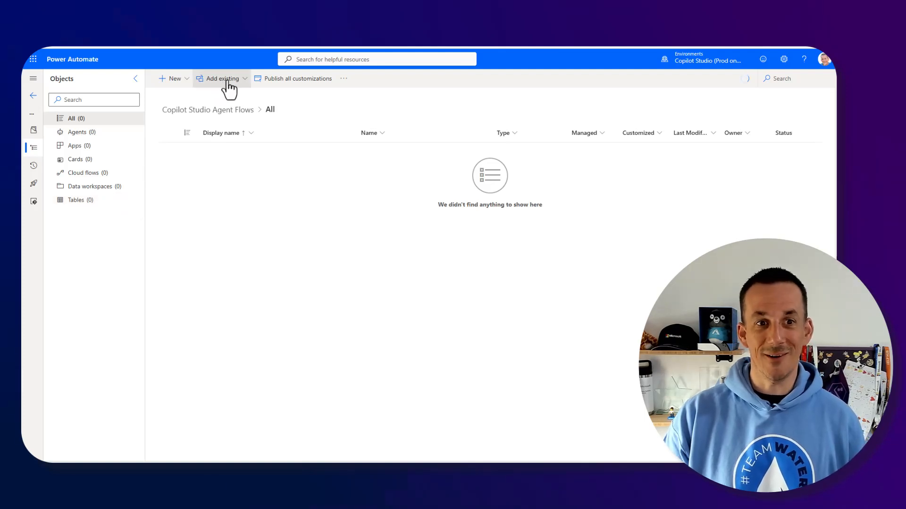
pyautogui.click(221, 78)
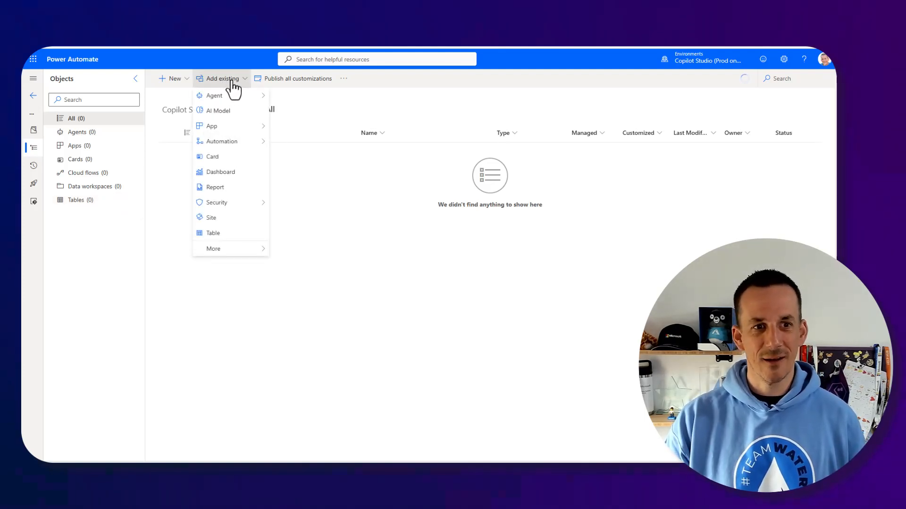
pyautogui.moveTo(222, 141)
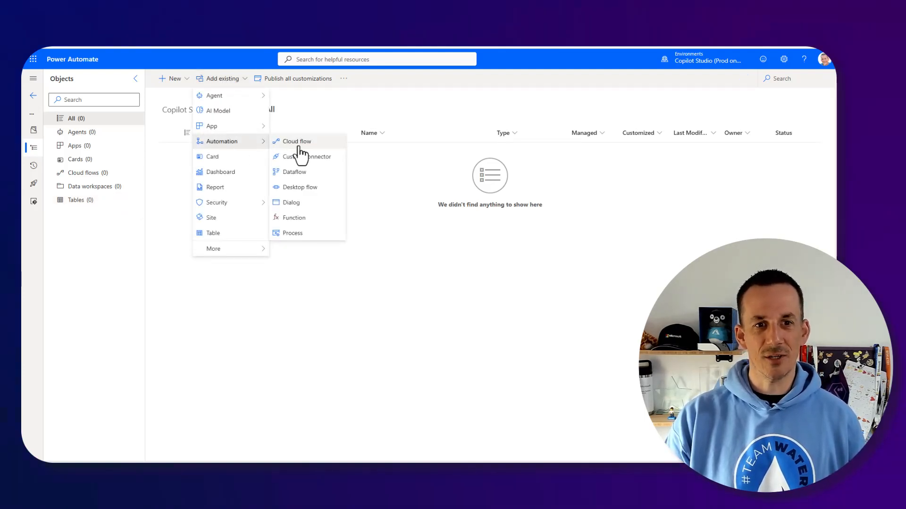
pyautogui.click(297, 142)
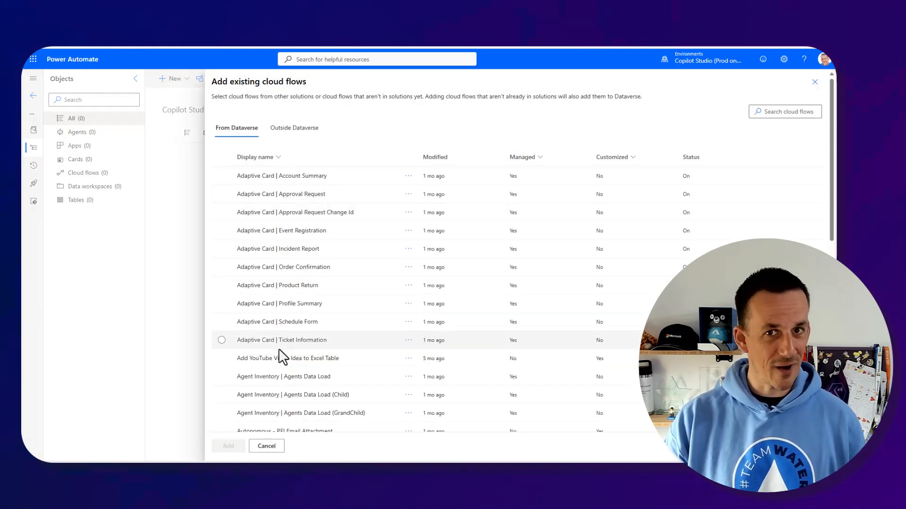
pyautogui.moveTo(293, 134)
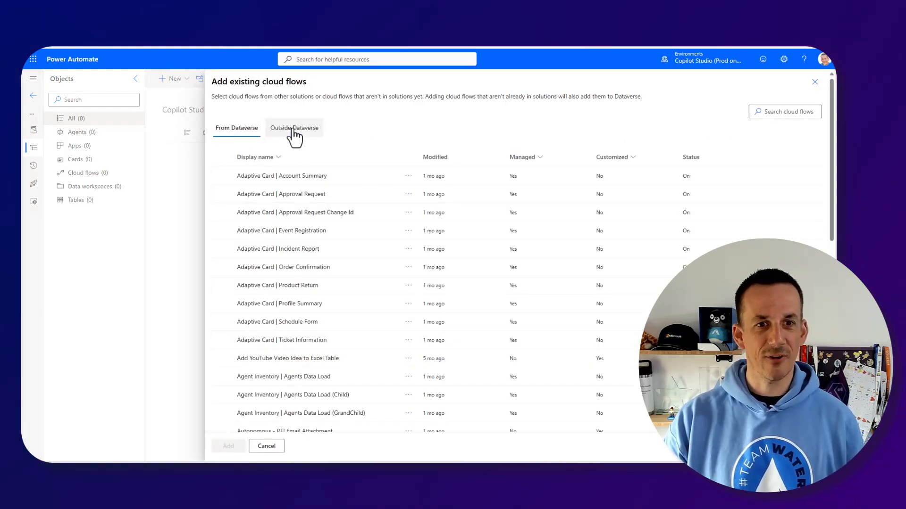
# - From the Outside Dataverse list, select My original Cloud Flow and add it to the solution
pyautogui.click(295, 128)
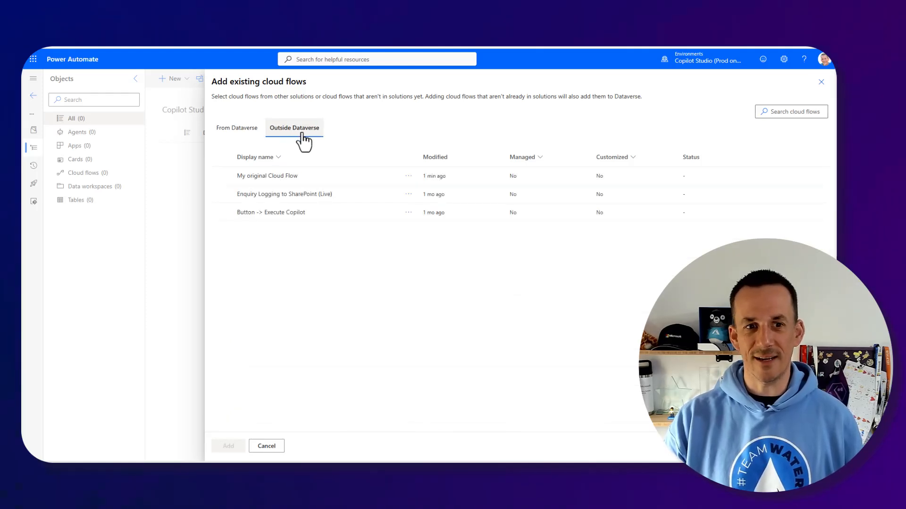
pyautogui.click(267, 175)
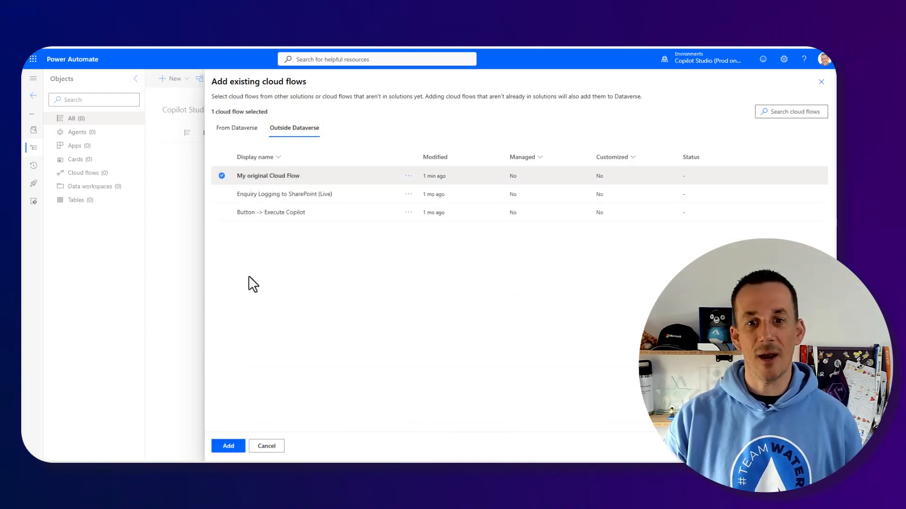
pyautogui.click(228, 445)
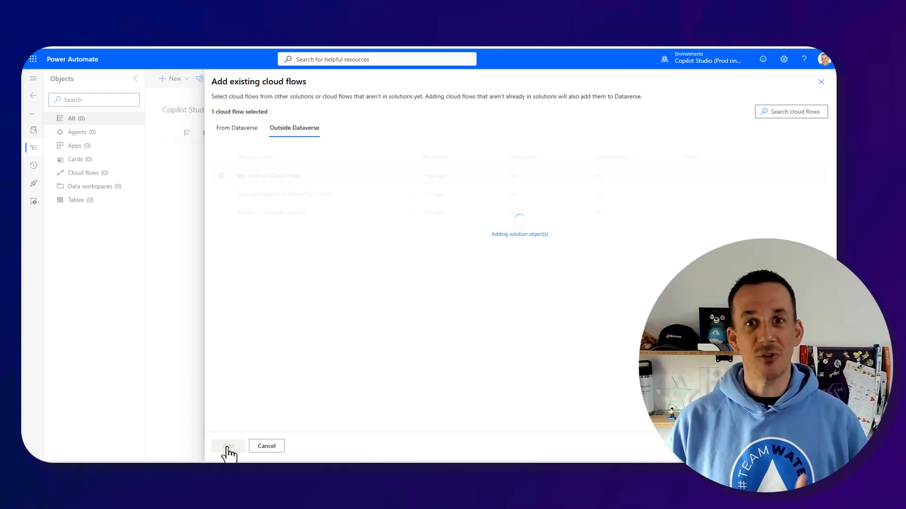
# - Finish adding My original Cloud Flow so it appears in the solution with its connection references
pyautogui.click(227, 446)
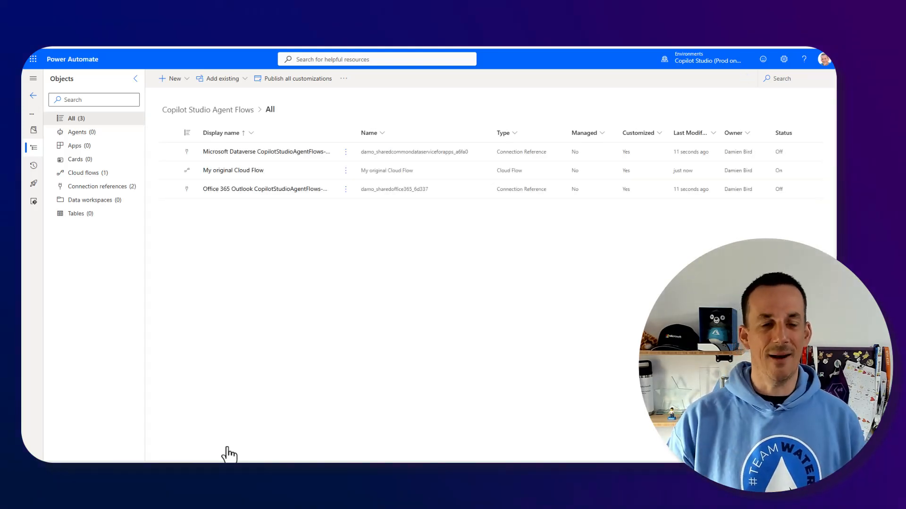
pyautogui.moveTo(237, 181)
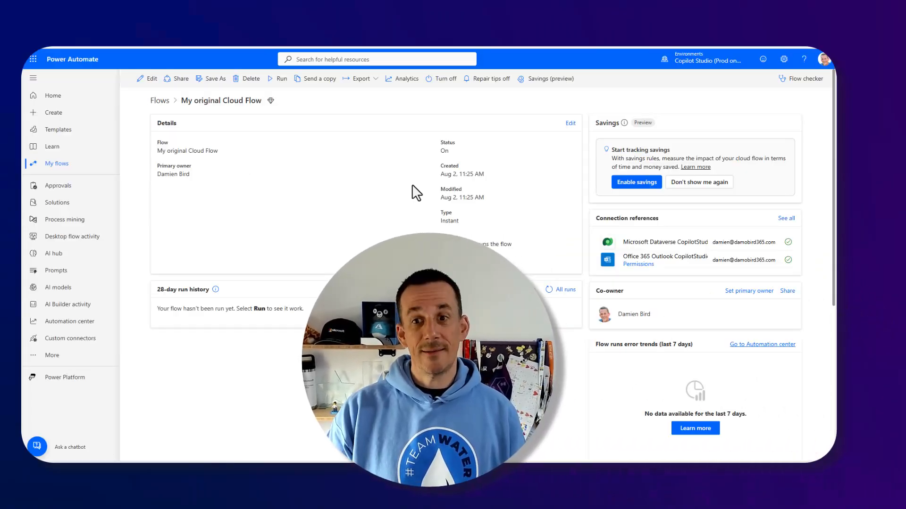
pyautogui.scroll(-3)
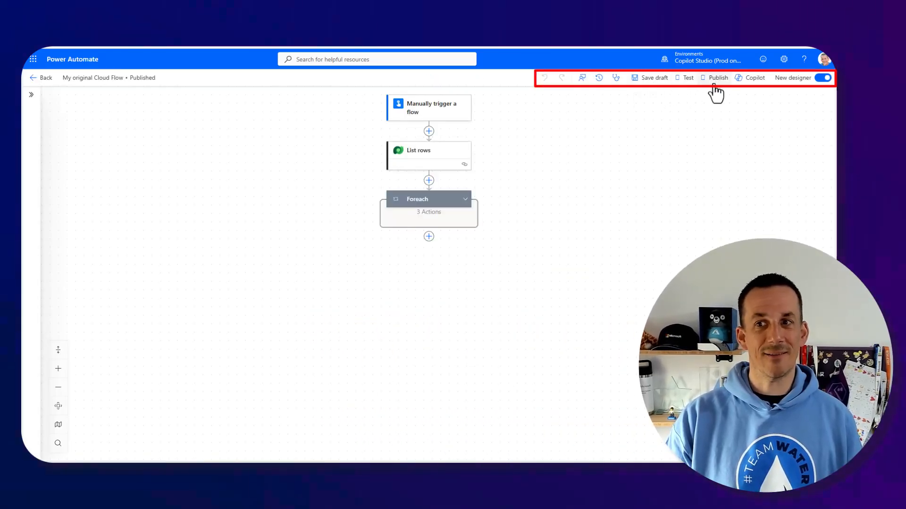
pyautogui.moveTo(599, 77)
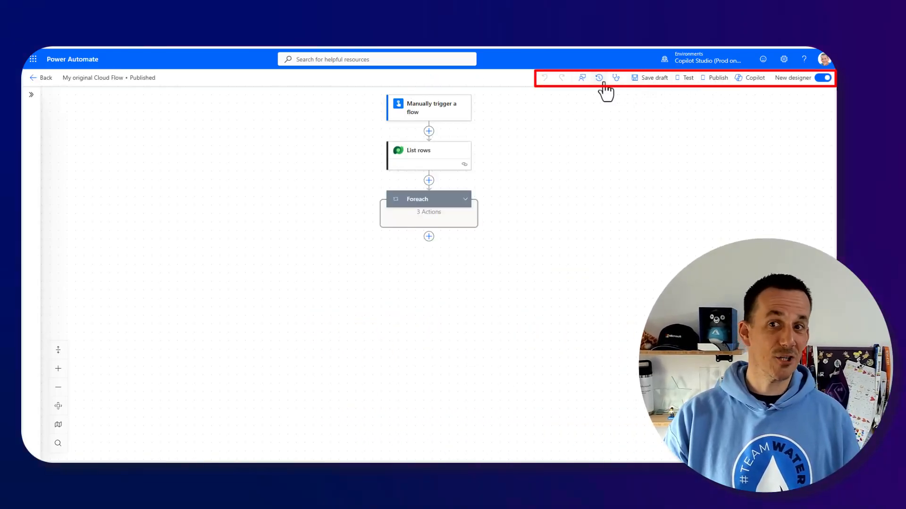
# - Review the flow's version history, then return to the details page of My original Cloud Flow
pyautogui.click(598, 77)
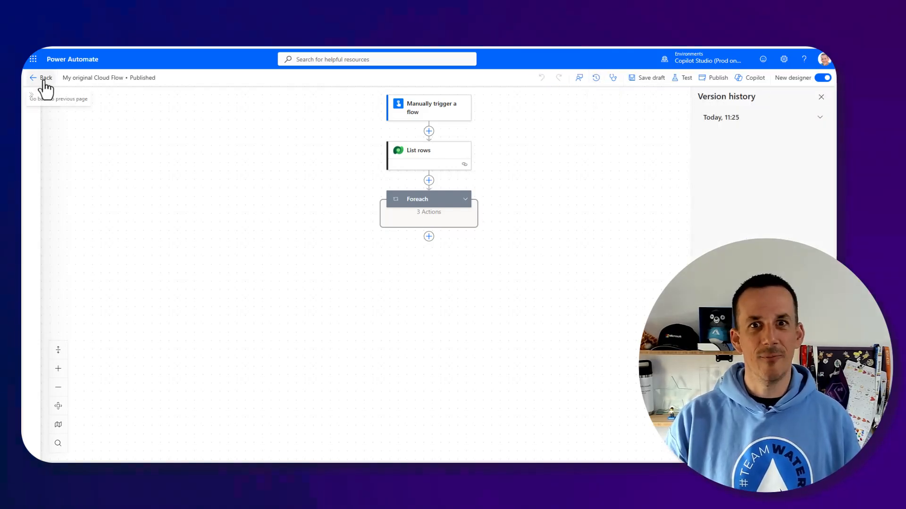
pyautogui.click(34, 78)
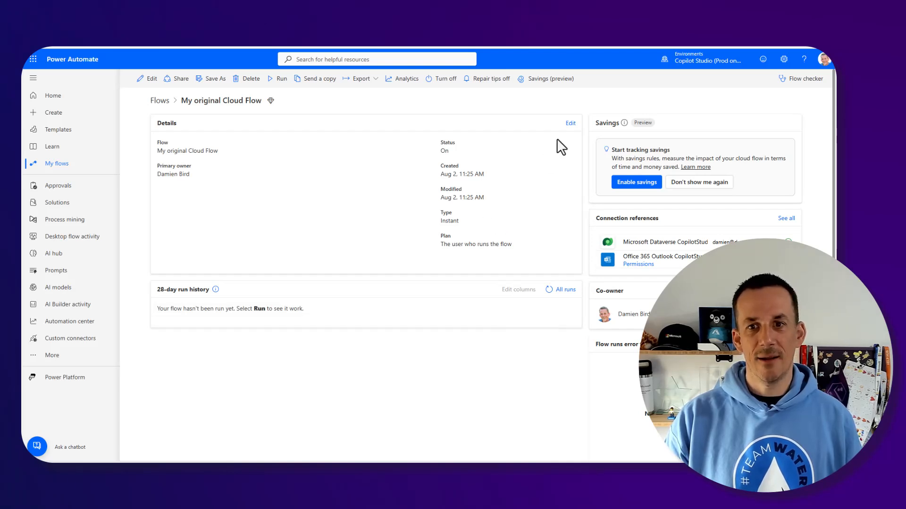
# - Edit the flow's details to use the Copilot Studio plan and save the change
pyautogui.click(571, 122)
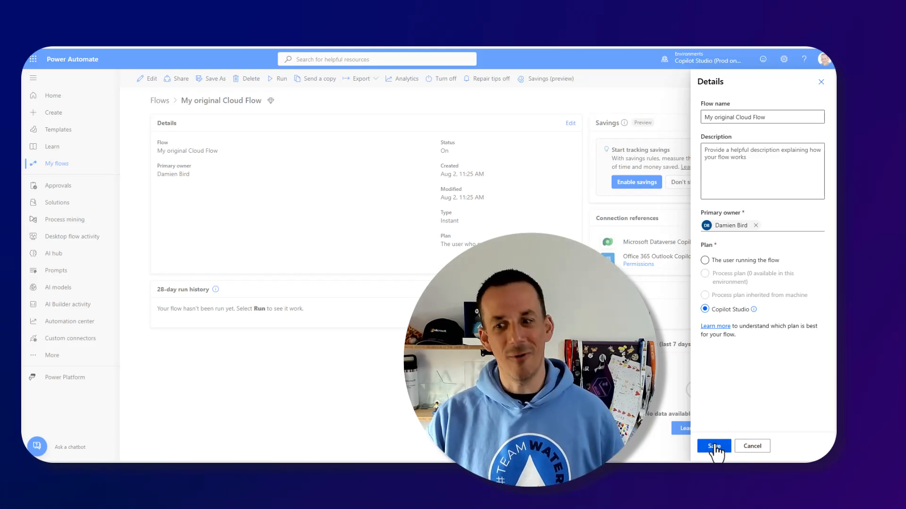
pyautogui.click(713, 446)
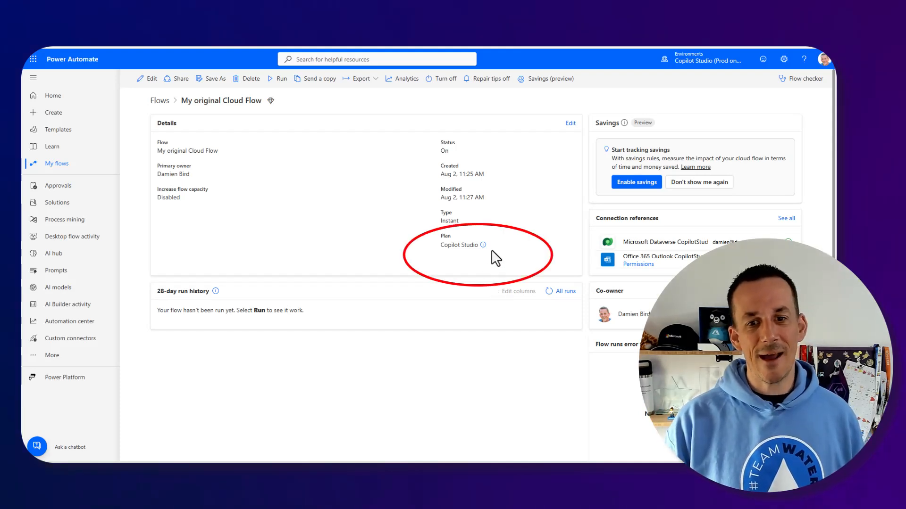
pyautogui.moveTo(480, 264)
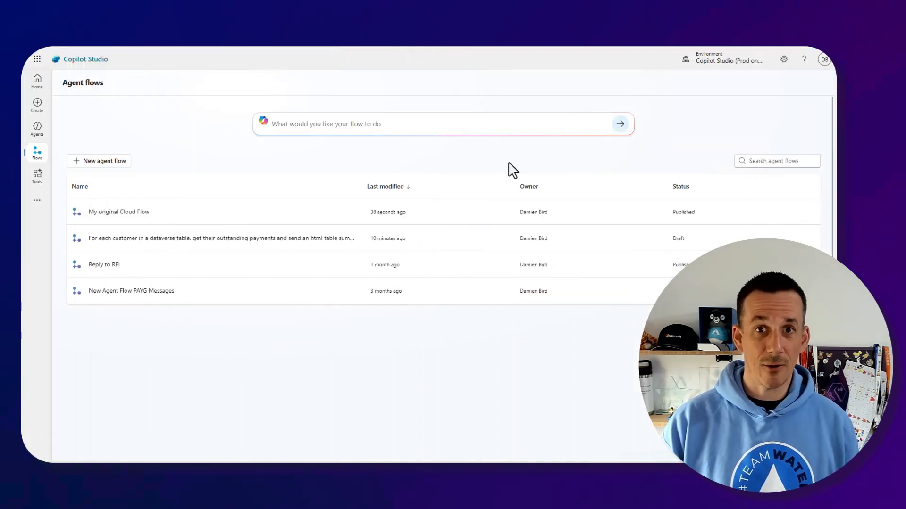
pyautogui.moveTo(122, 223)
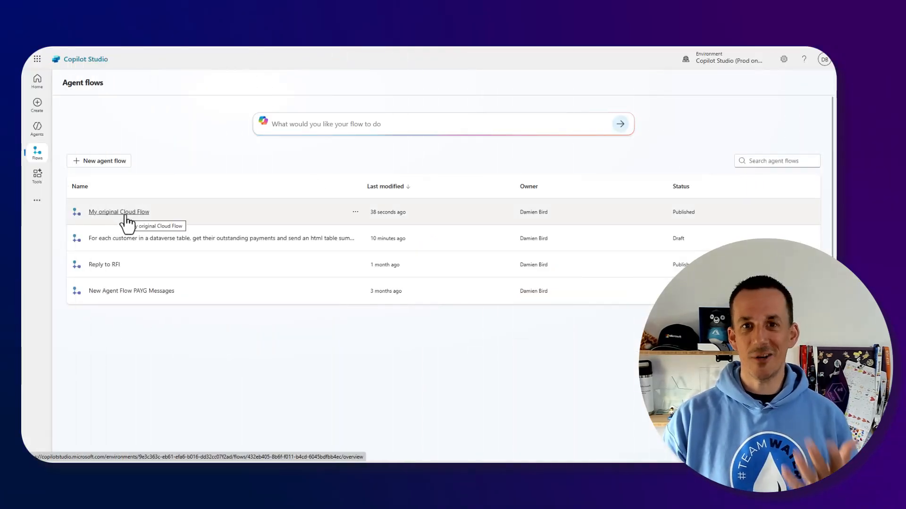
# - Open My original Cloud Flow from the Copilot Studio Agent flows list to view its Overview
pyautogui.click(118, 211)
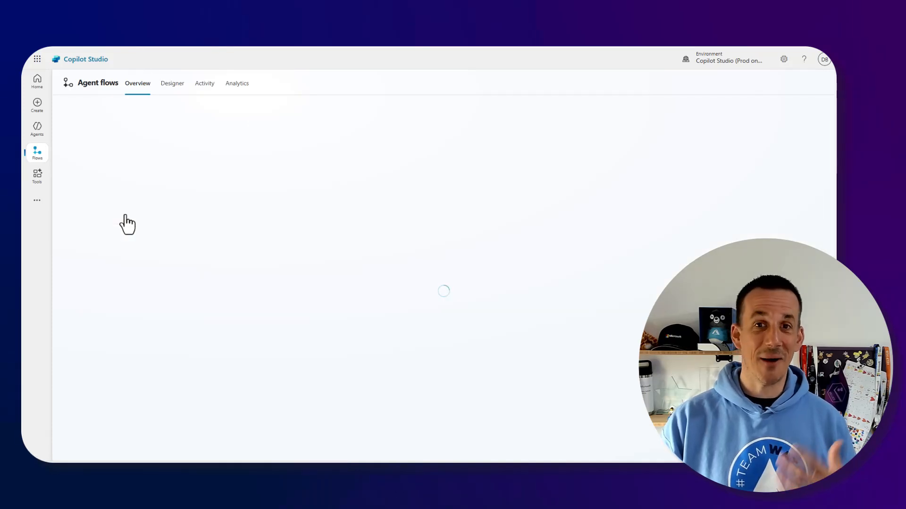